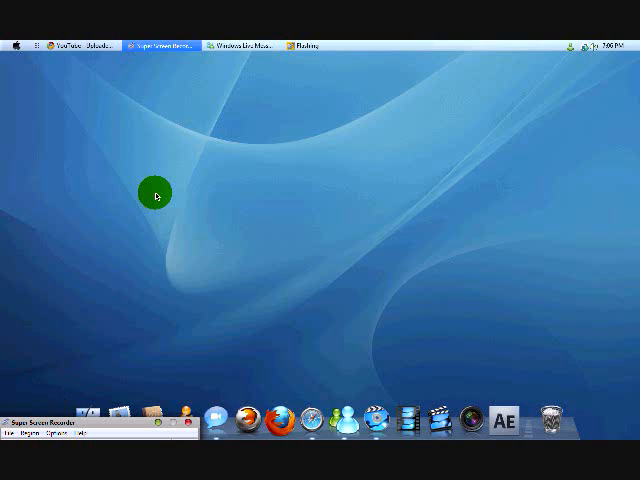
pyautogui.moveTo(480, 210)
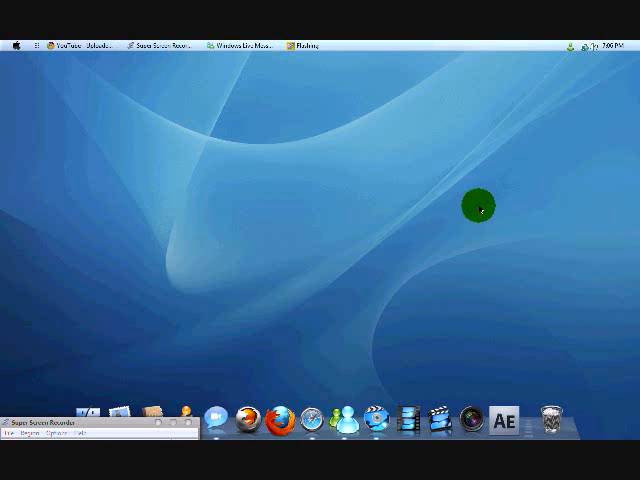
# Bring up the desktop context menu to re-enable Show Desktop Icons
pyautogui.rightClick(470, 208)
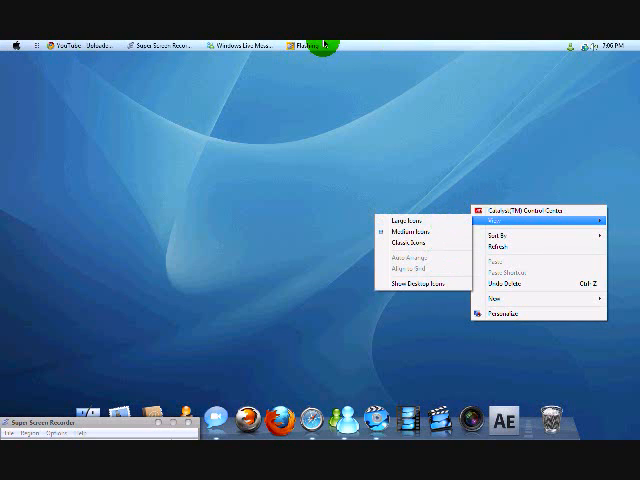
pyautogui.moveTo(462, 338)
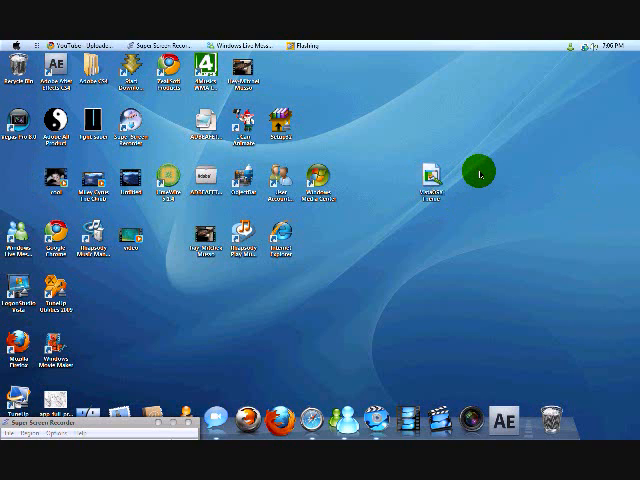
pyautogui.moveTo(120, 322)
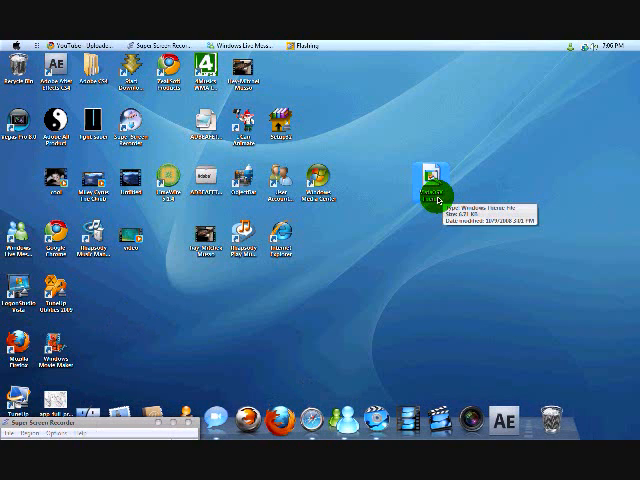
pyautogui.moveTo(450, 204)
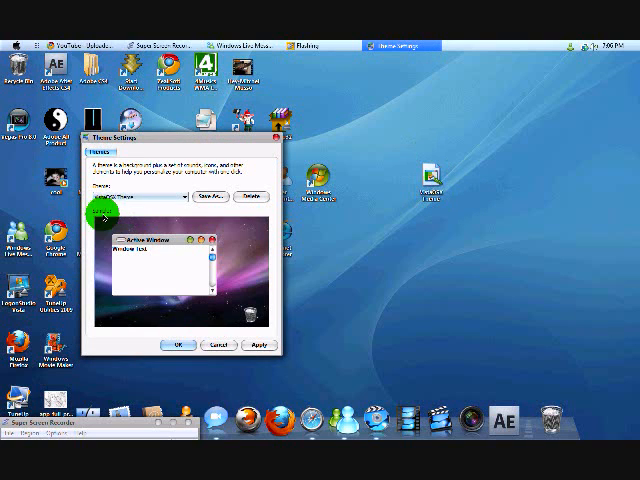
pyautogui.moveTo(238, 262)
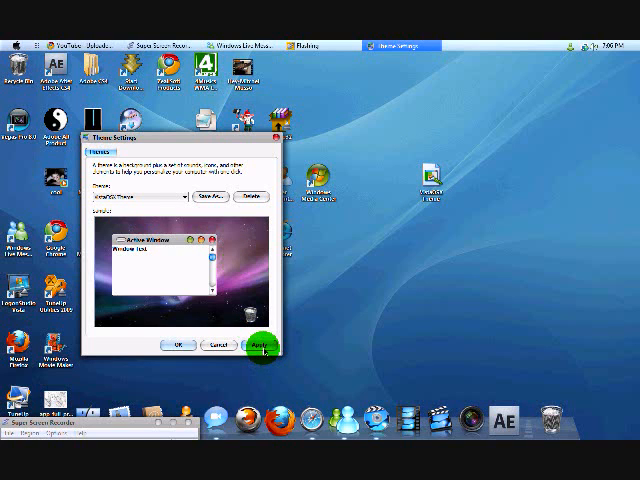
# Confirm the Mac OS X theme in Theme Settings with OK
pyautogui.click(262, 344)
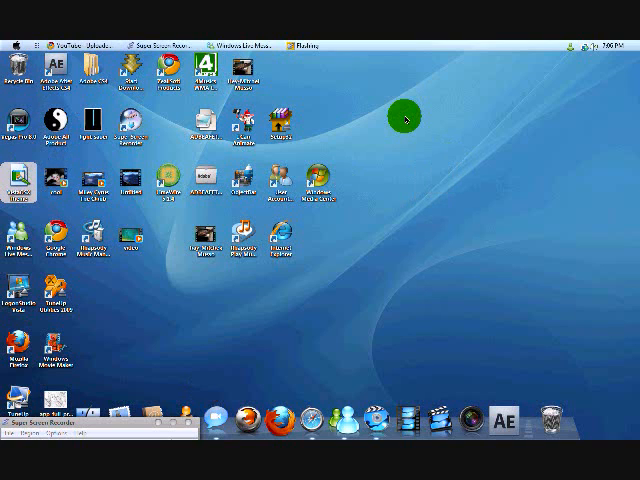
# Bring up the desktop context menu to hide the desktop icons
pyautogui.rightClick(404, 116)
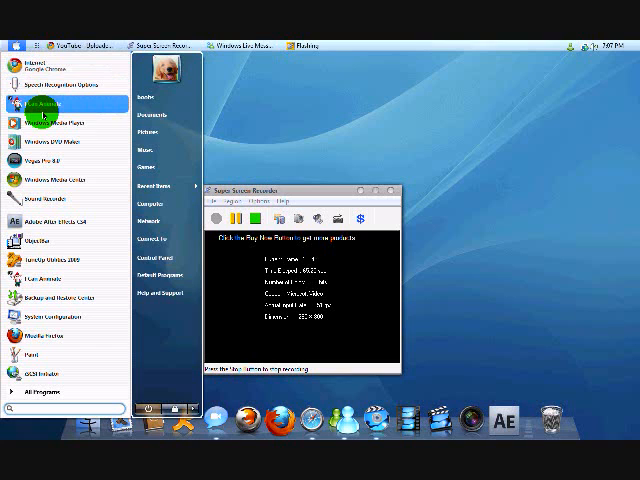
pyautogui.moveTo(50, 180)
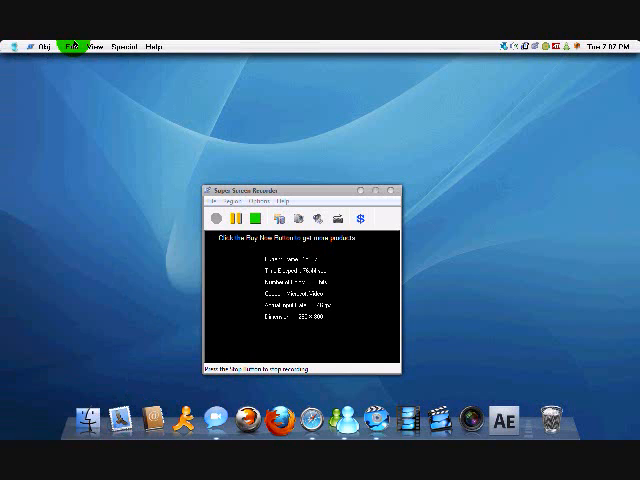
# Browse ObjectDock's Help and Desktop menus, then switch the bar to listing open windows
pyautogui.click(156, 46)
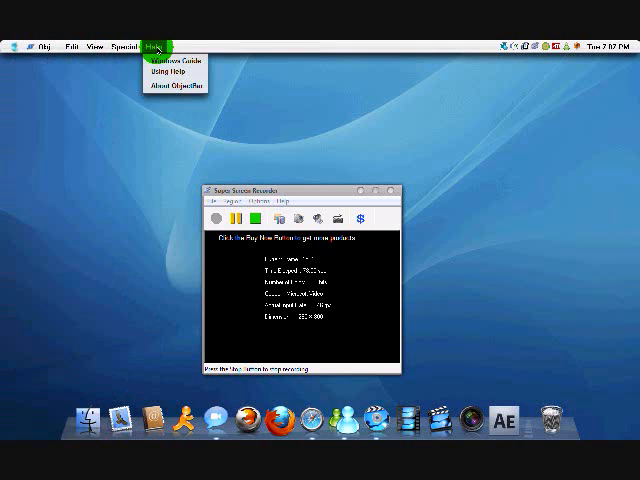
pyautogui.click(40, 46)
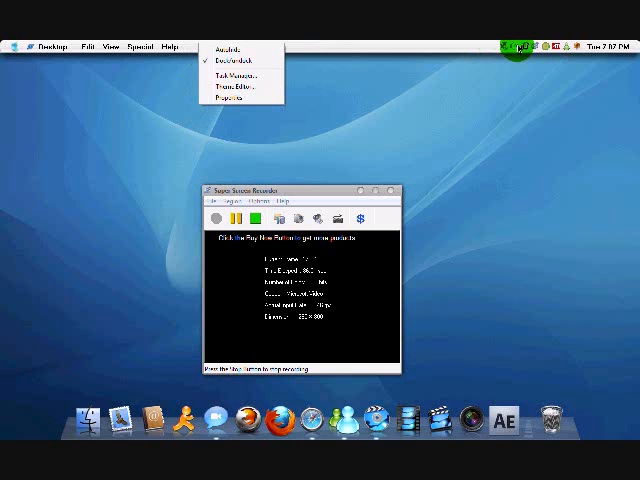
pyautogui.click(512, 46)
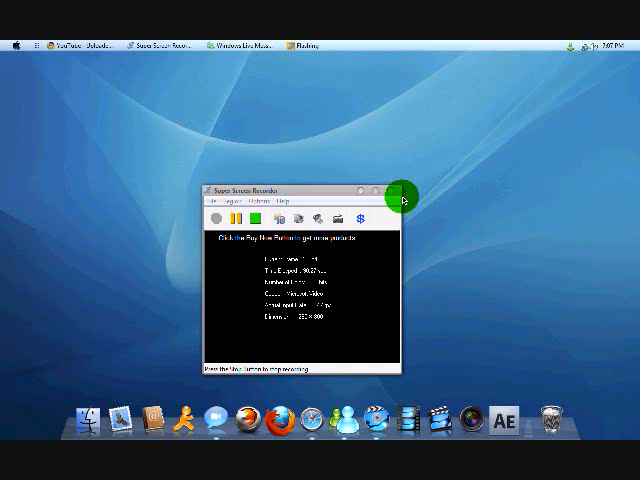
pyautogui.moveTo(40, 72)
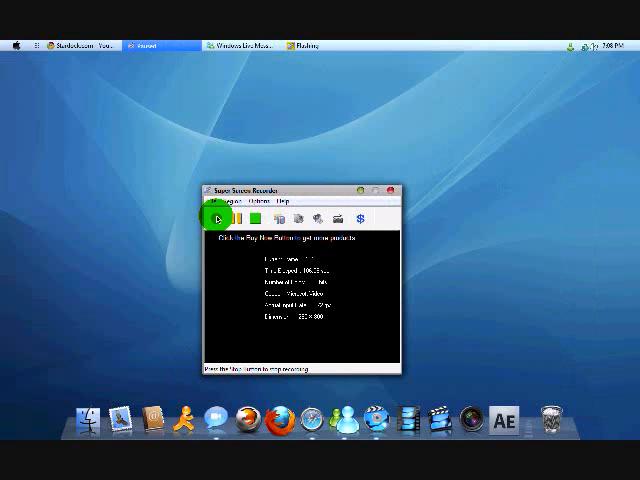
# Bring the Stardock.com browser window forward and scroll through its desktop software listings
pyautogui.click(216, 216)
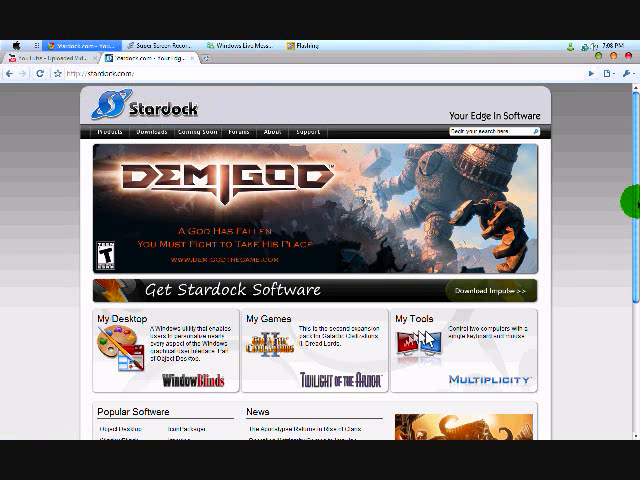
pyautogui.scroll(-3)
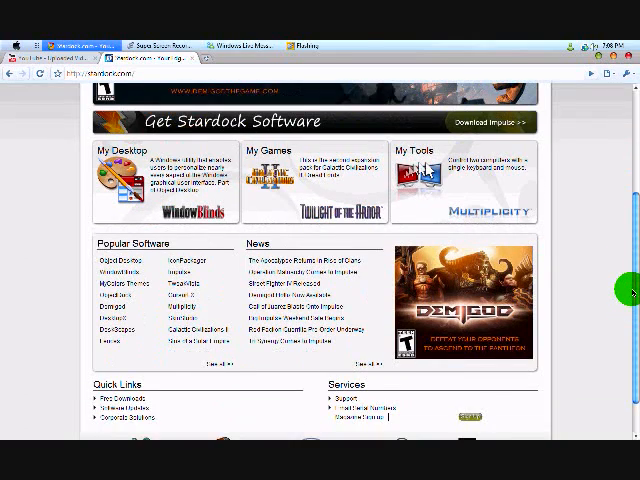
pyautogui.scroll(3)
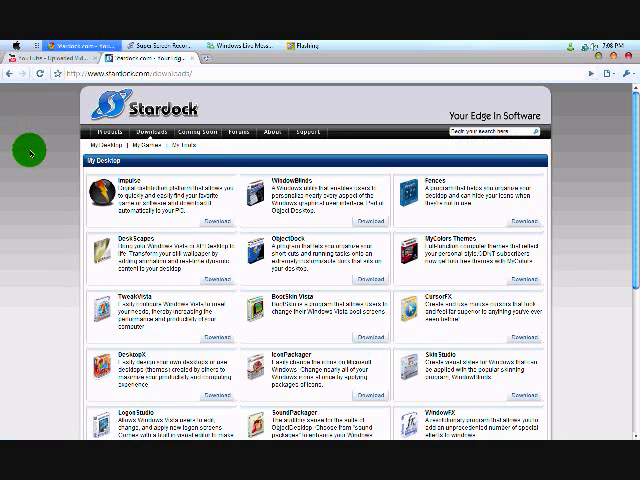
pyautogui.scroll(-3)
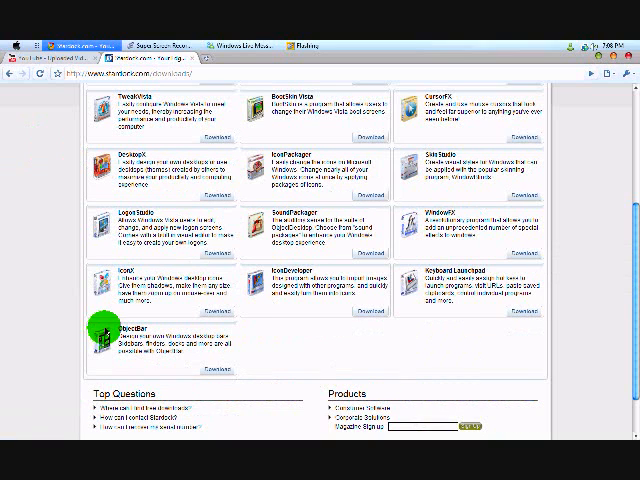